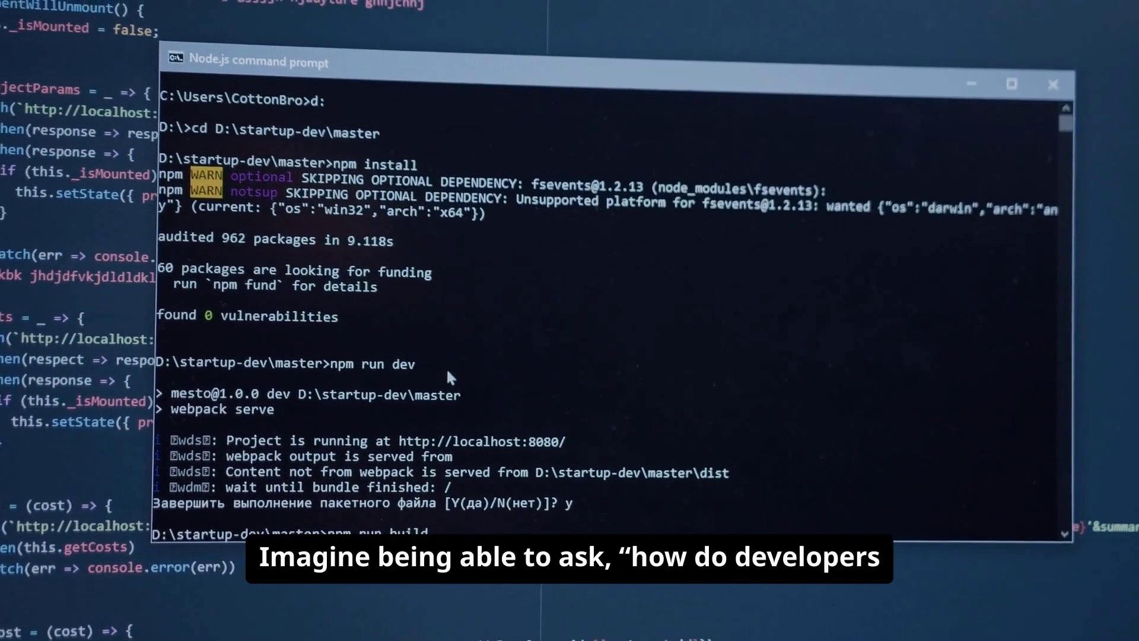
scroll("down", 3)
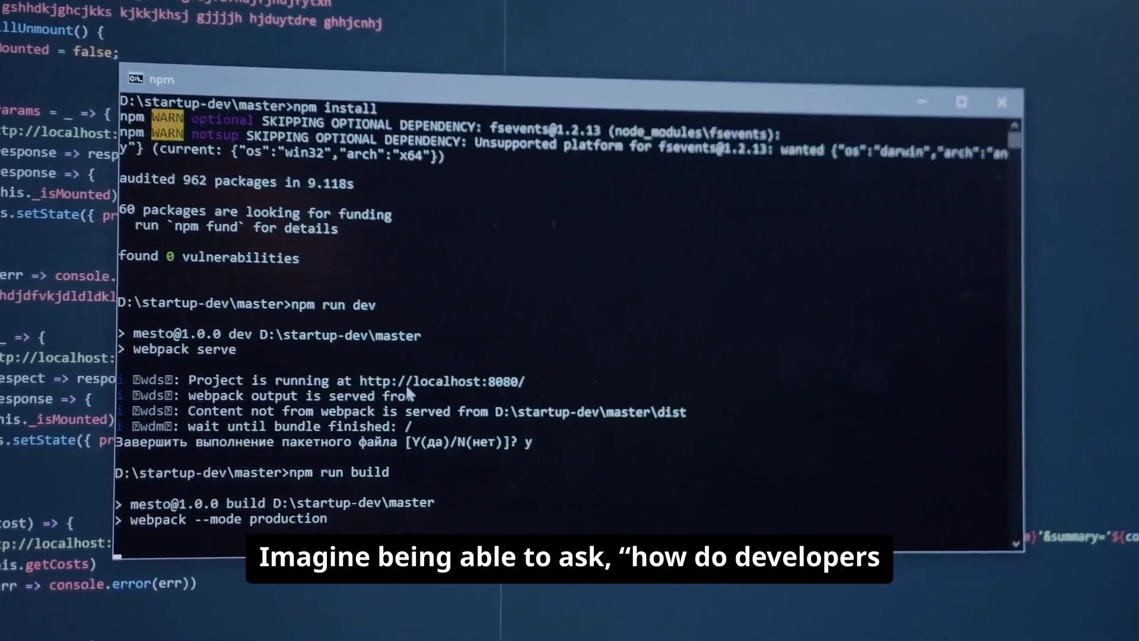